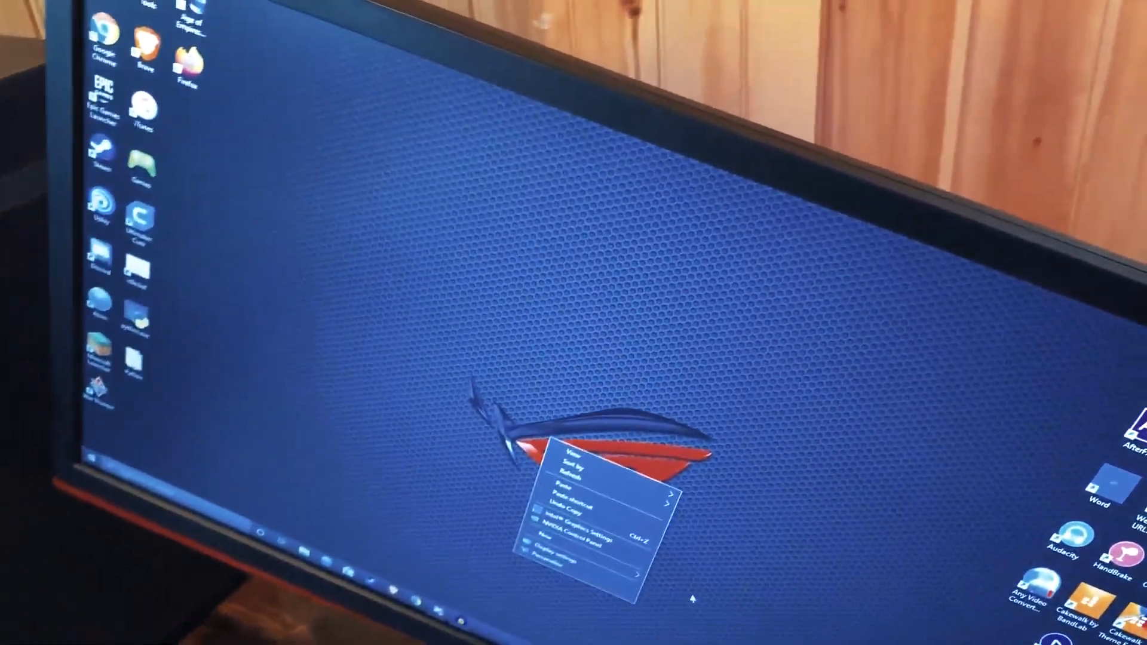
# - Bring up the Display settings page from the desktop context menu
pyautogui.click(559, 549)
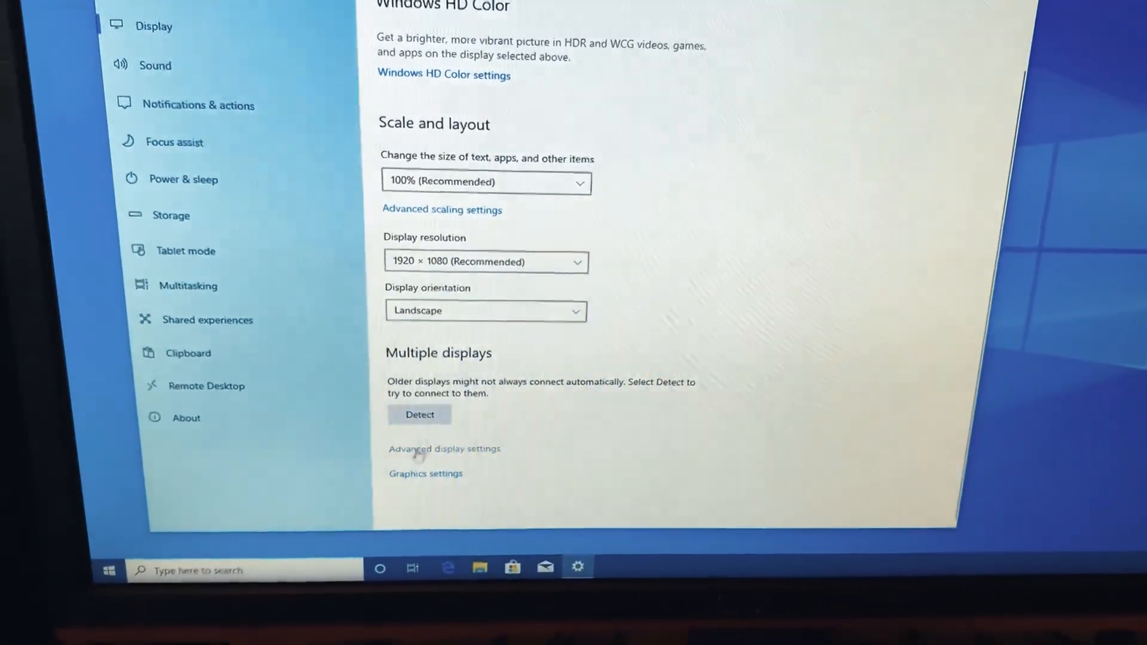
# - Reach the Radeon RX 580 adapter information for Display 1 via Advanced display settings
pyautogui.click(445, 449)
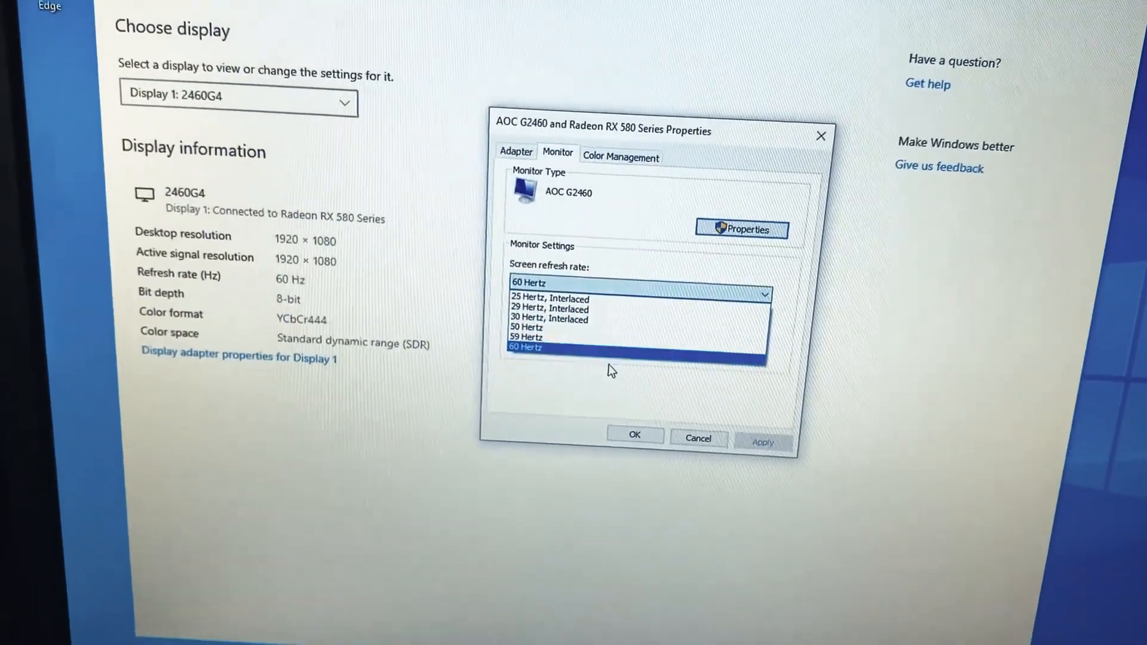
pyautogui.click(482, 156)
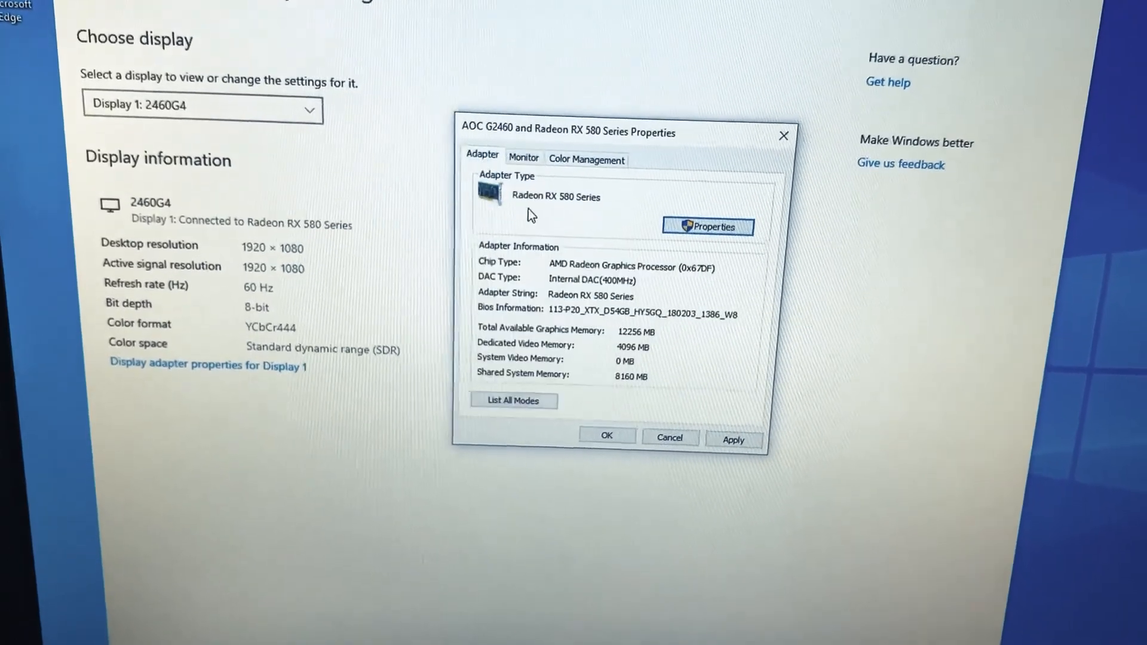
# - Show List All Modes and browse the valid modes, leaving 1920 by 1080, True Color, 60 Hertz highlighted
pyautogui.click(513, 400)
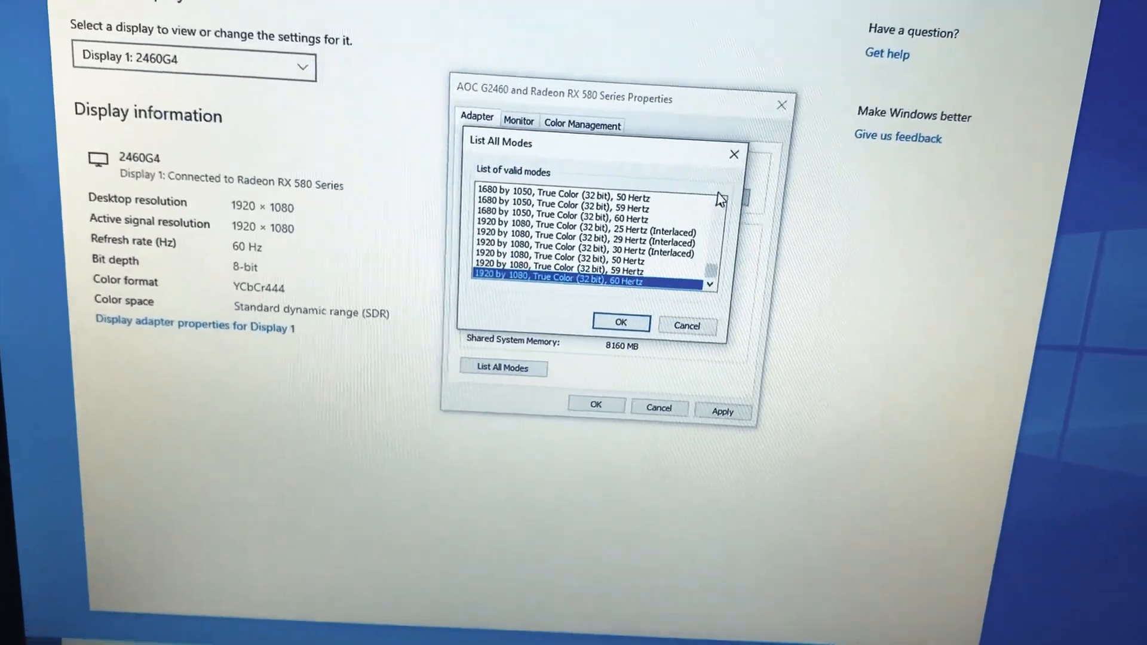
pyautogui.click(726, 213)
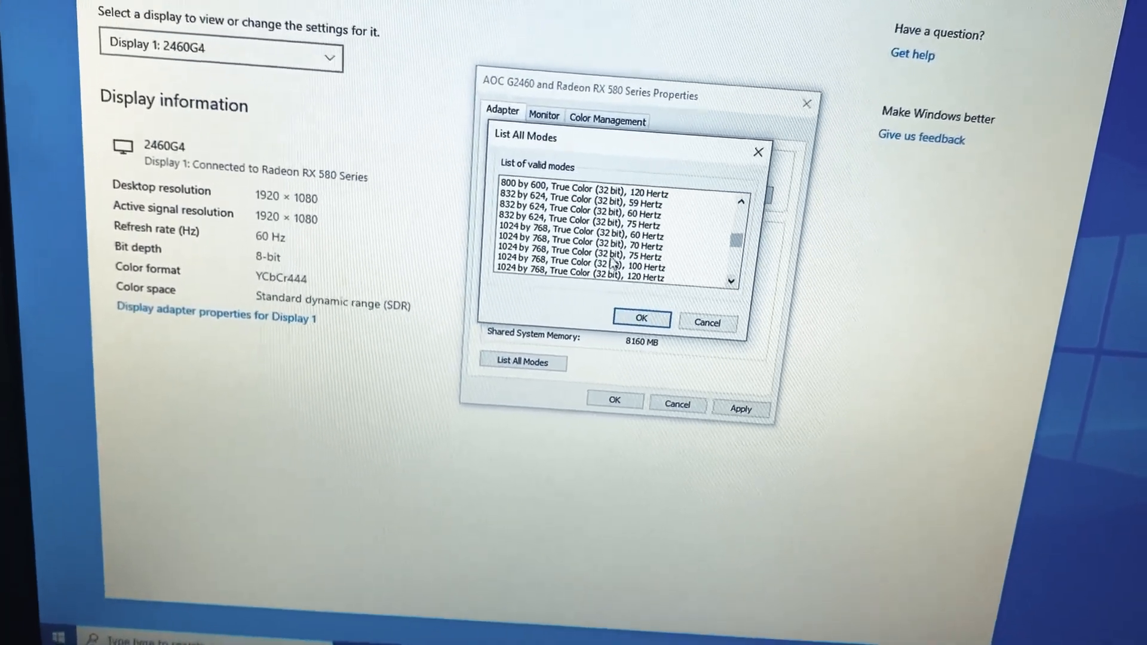
pyautogui.click(585, 279)
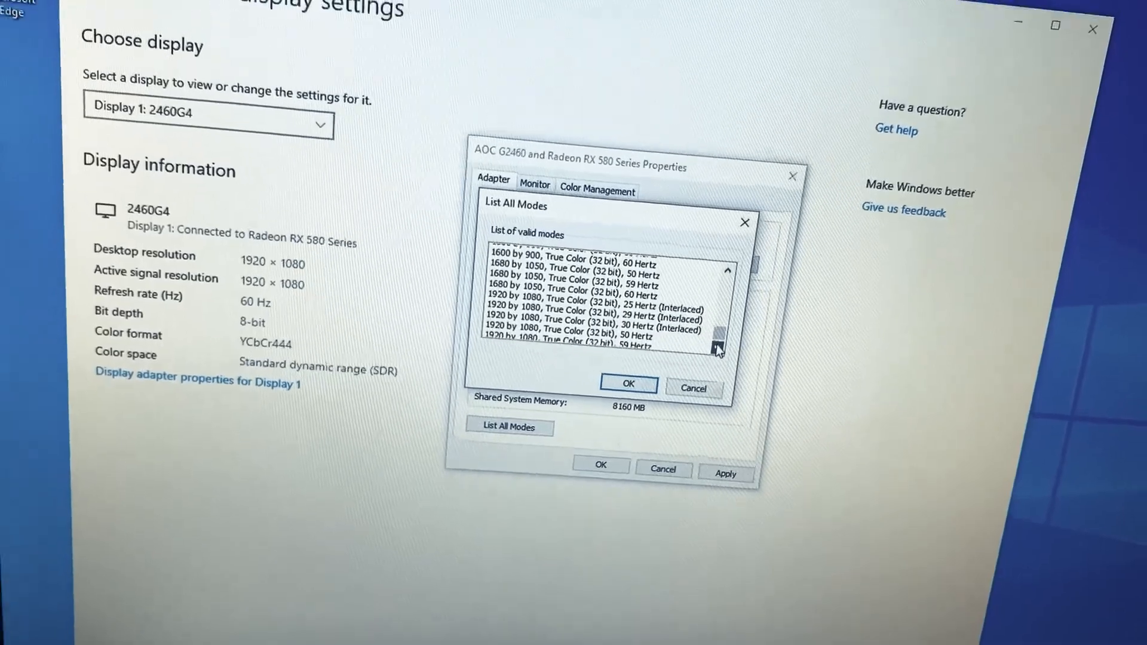
pyautogui.click(555, 337)
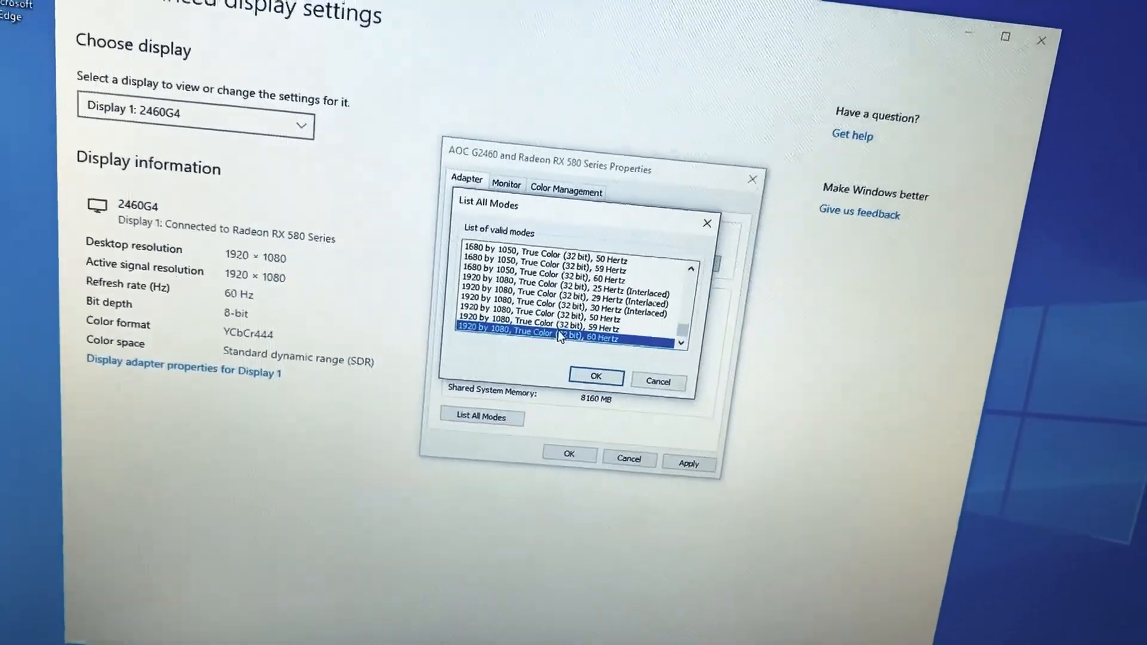